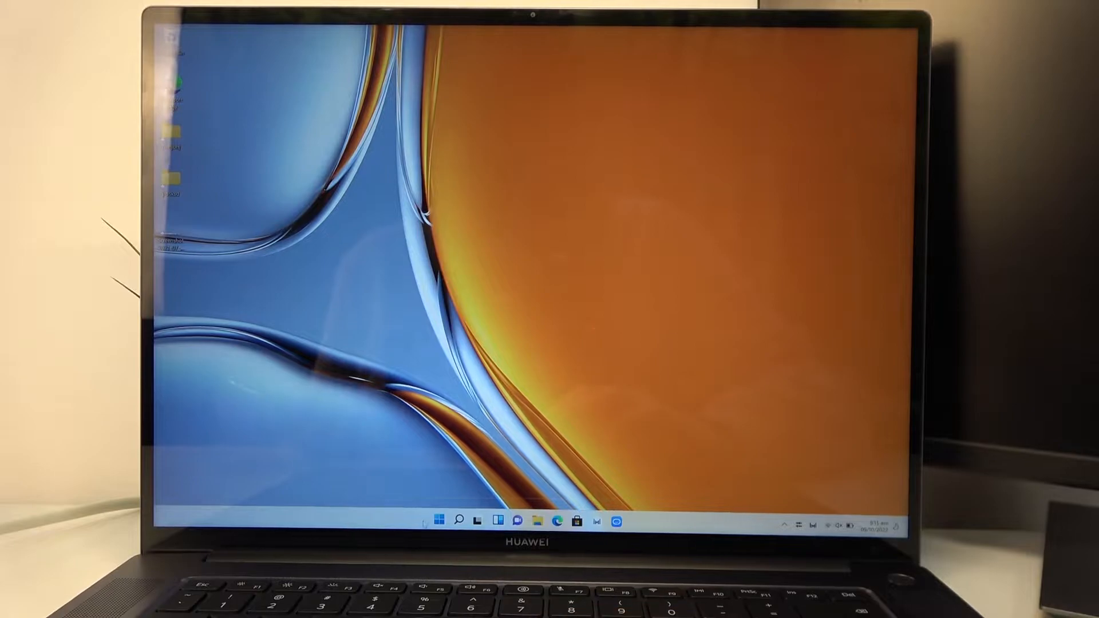
Reach the Bluetooth & devices page by searching 'blu' in Settings from the Start menu.
left_click(439, 520)
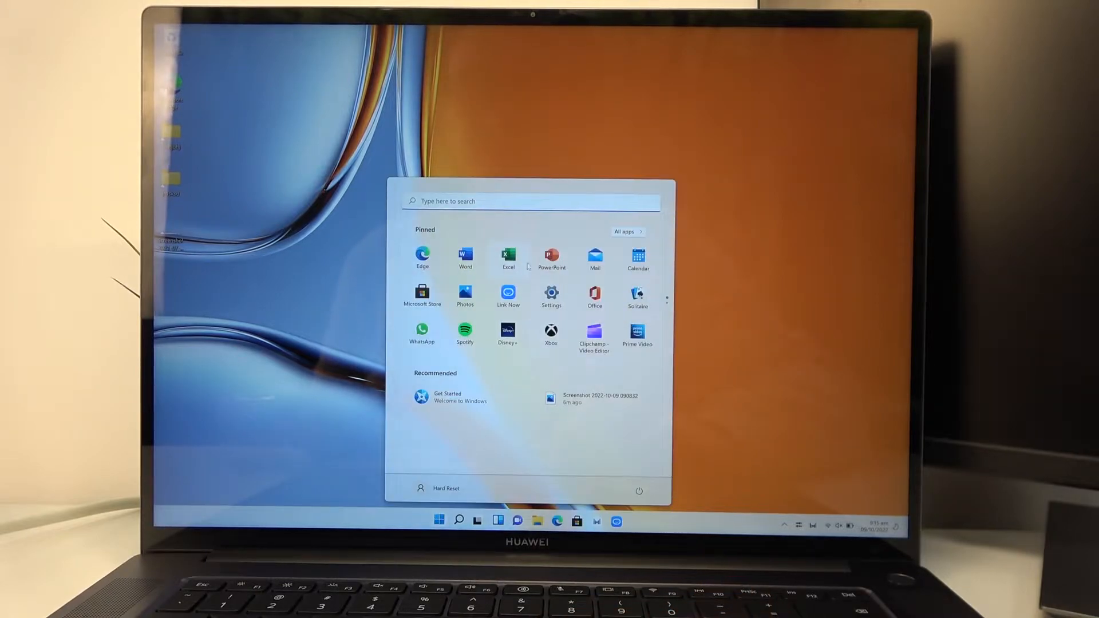
left_click(551, 291)
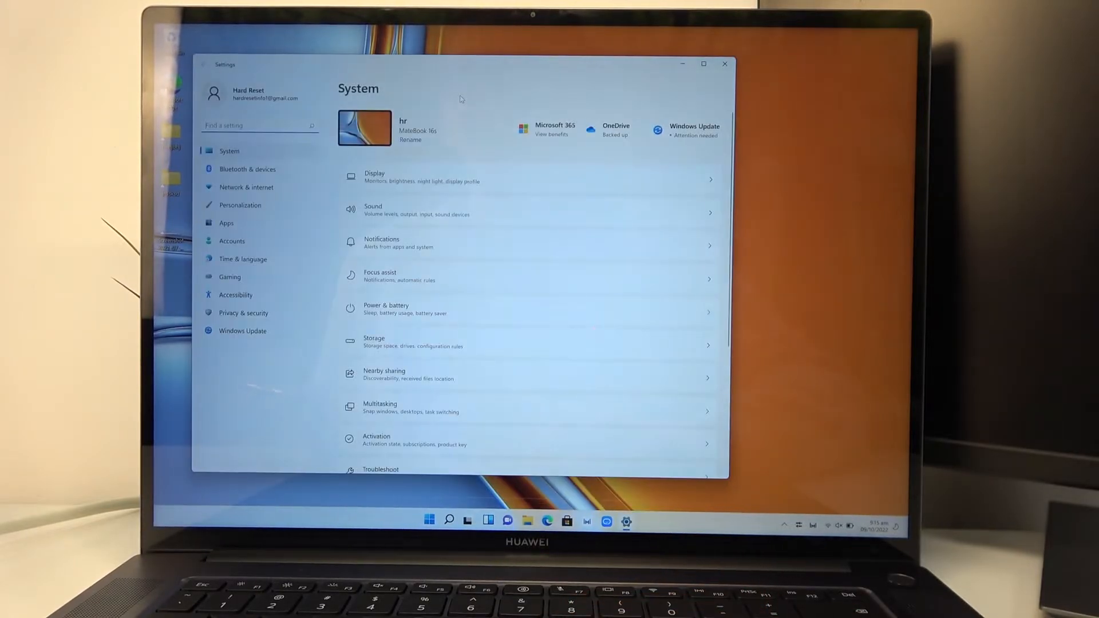
type("bluet")
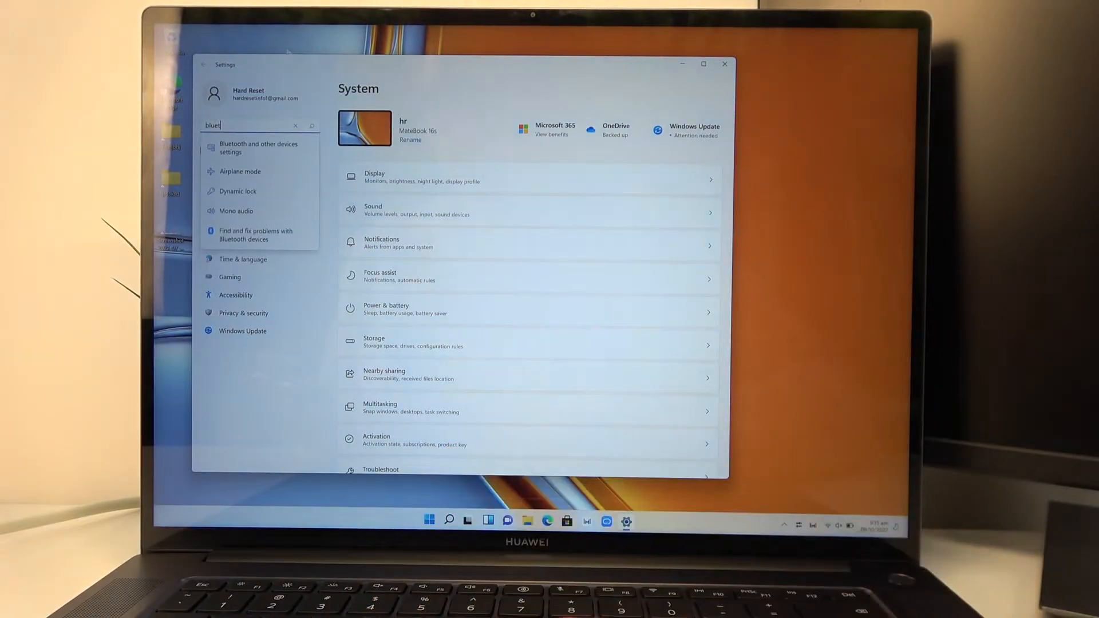
left_click(258, 148)
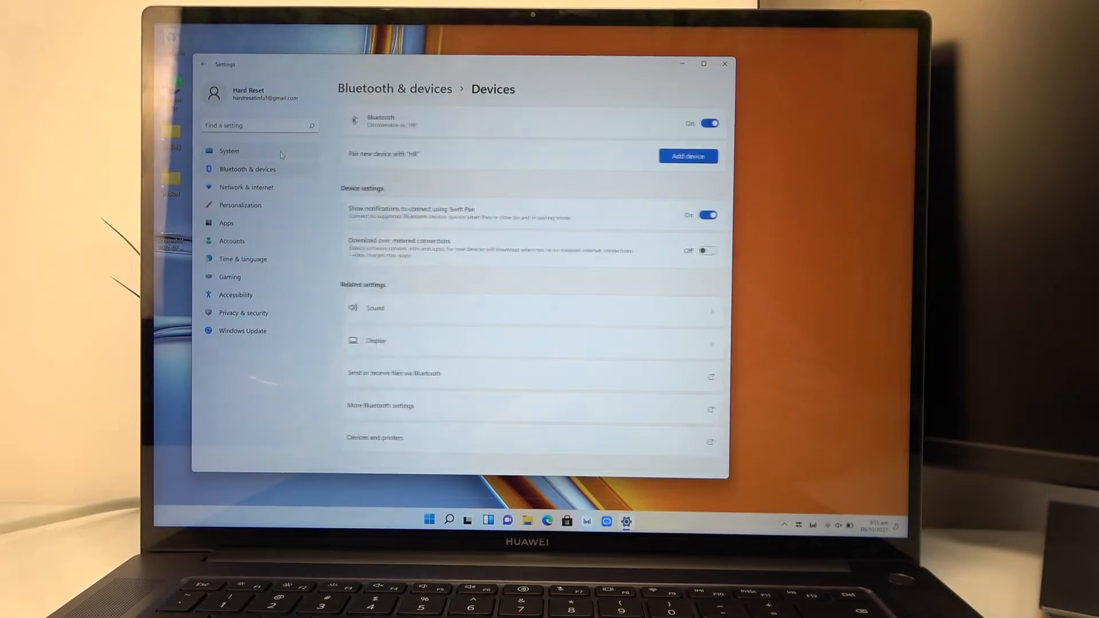
left_click(684, 155)
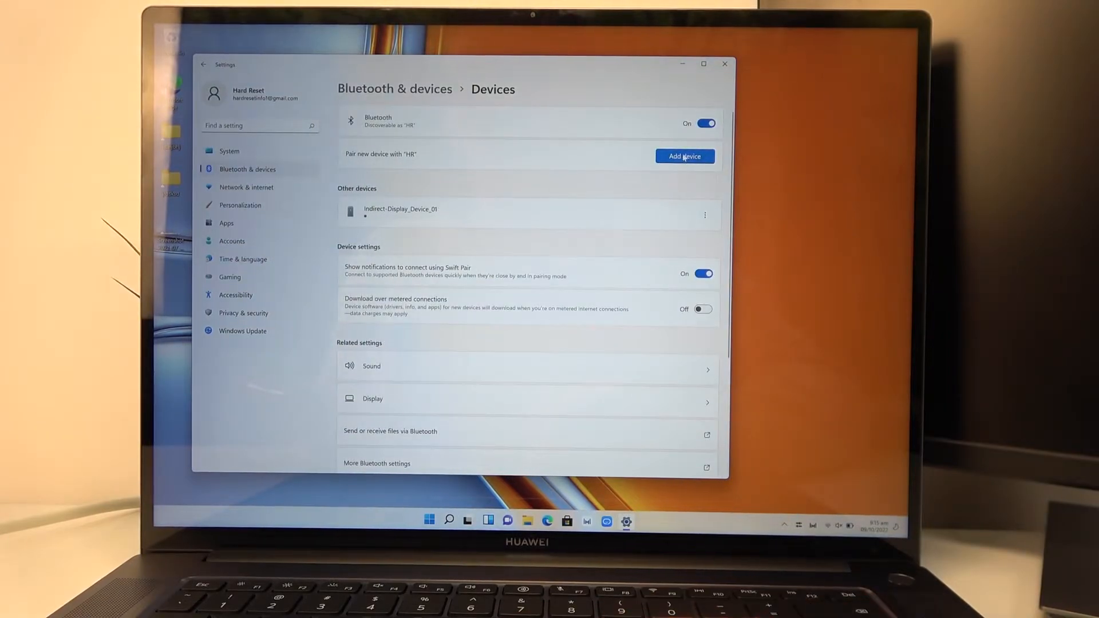
Begin adding a Bluetooth device so the phone appears as Unknown device.
left_click(685, 156)
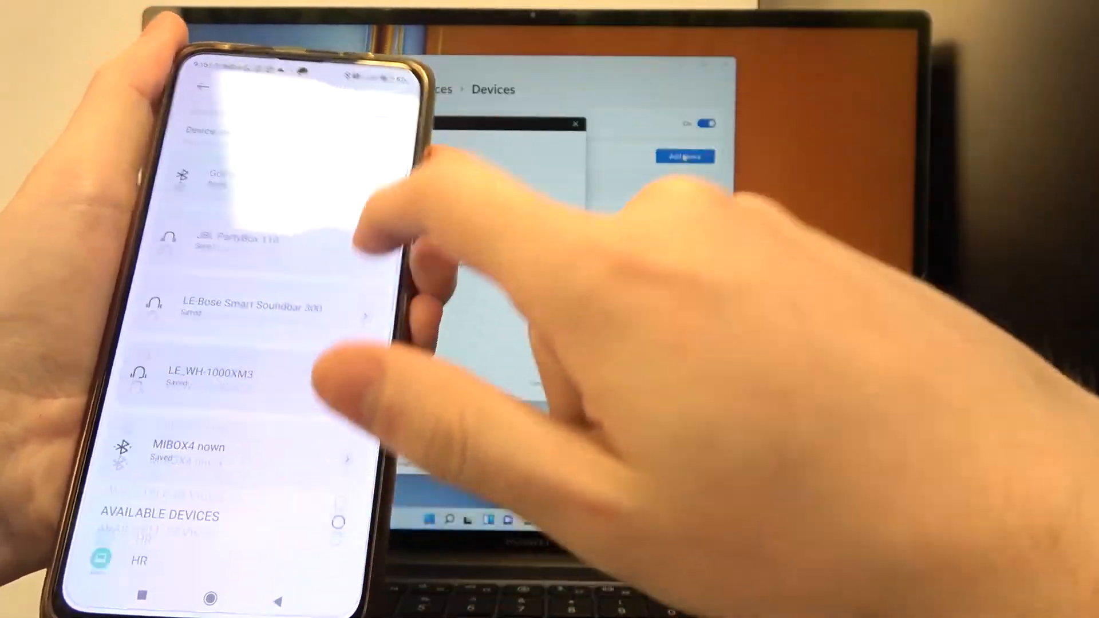
left_click(684, 156)
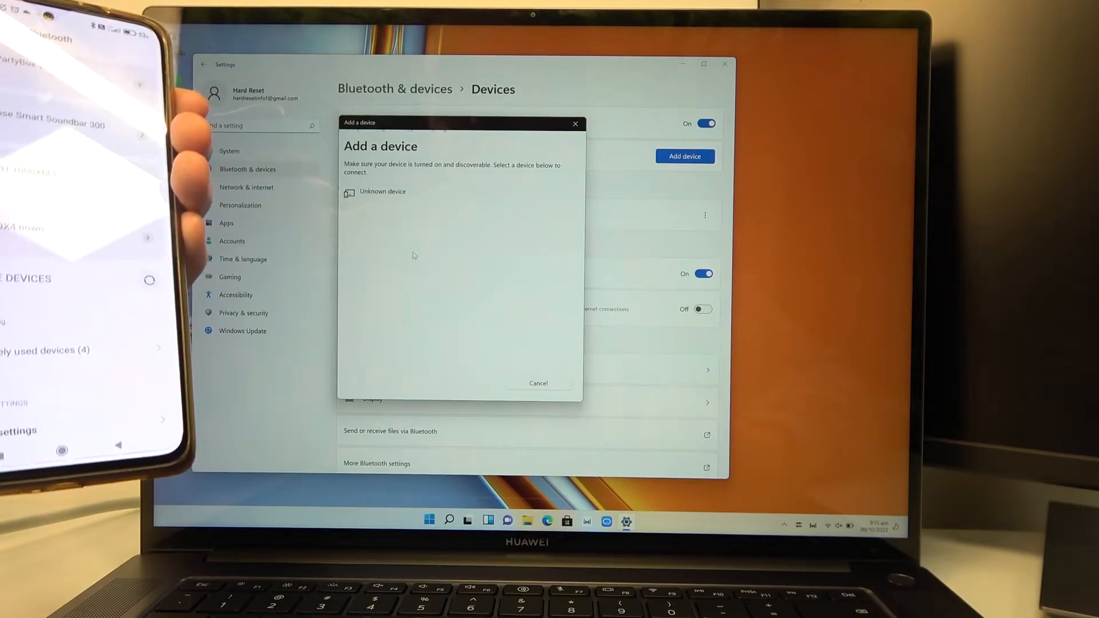
Pair with the Unknown device and confirm the matching PIN until Connection succeeded.
left_click(382, 191)
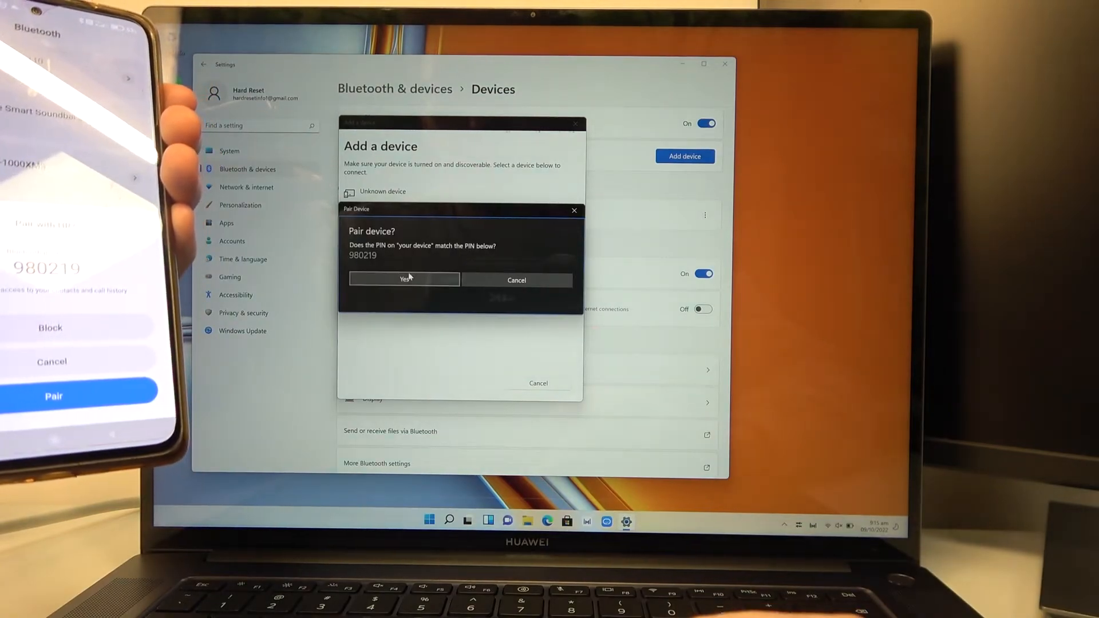
left_click(404, 279)
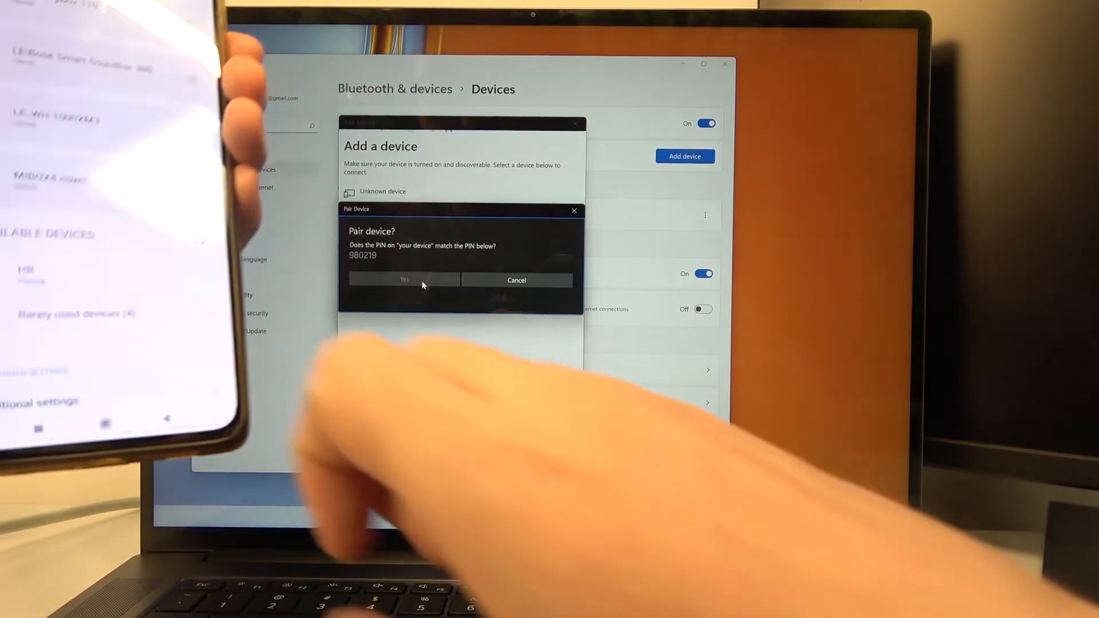
left_click(404, 279)
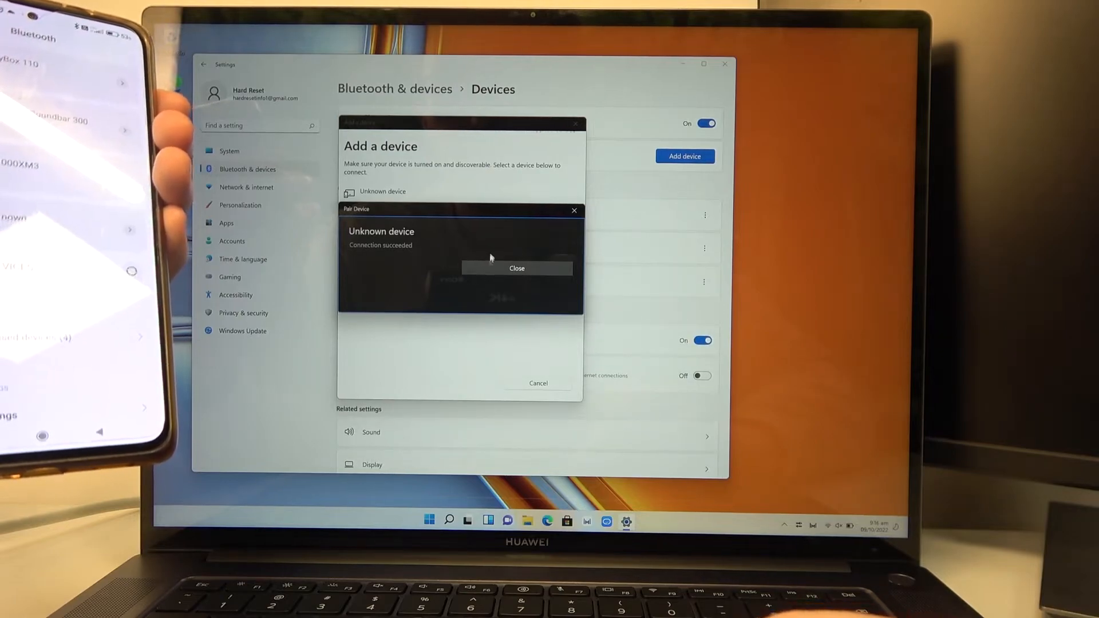
Dismiss the Connection succeeded dialog, leaving Note 10 Pro Paired, and switch Bluetooth off.
left_click(516, 267)
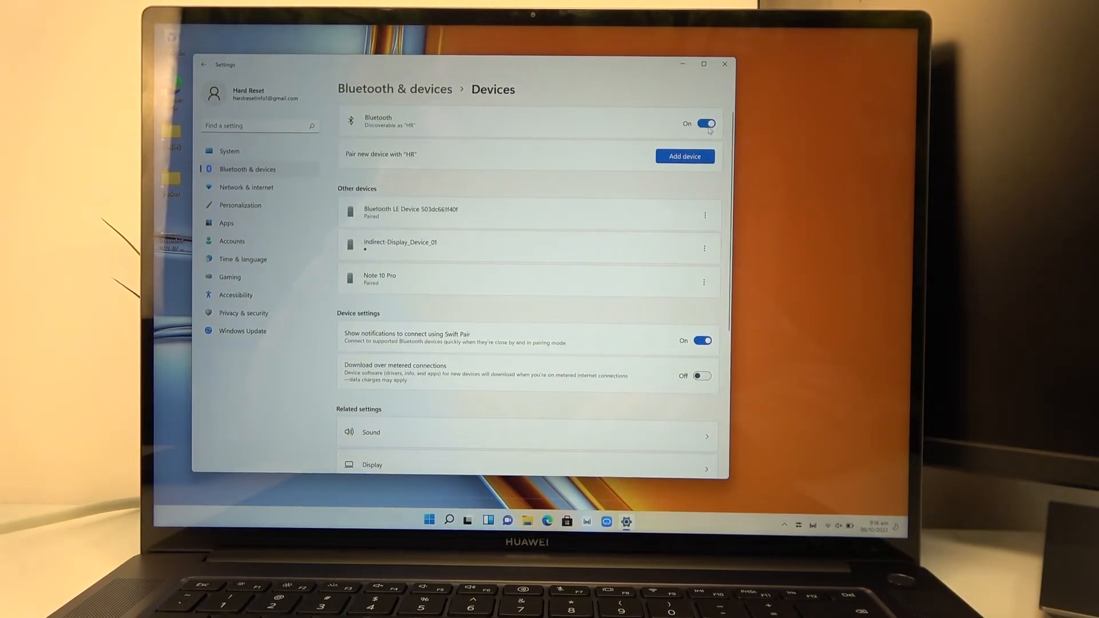
left_click(706, 124)
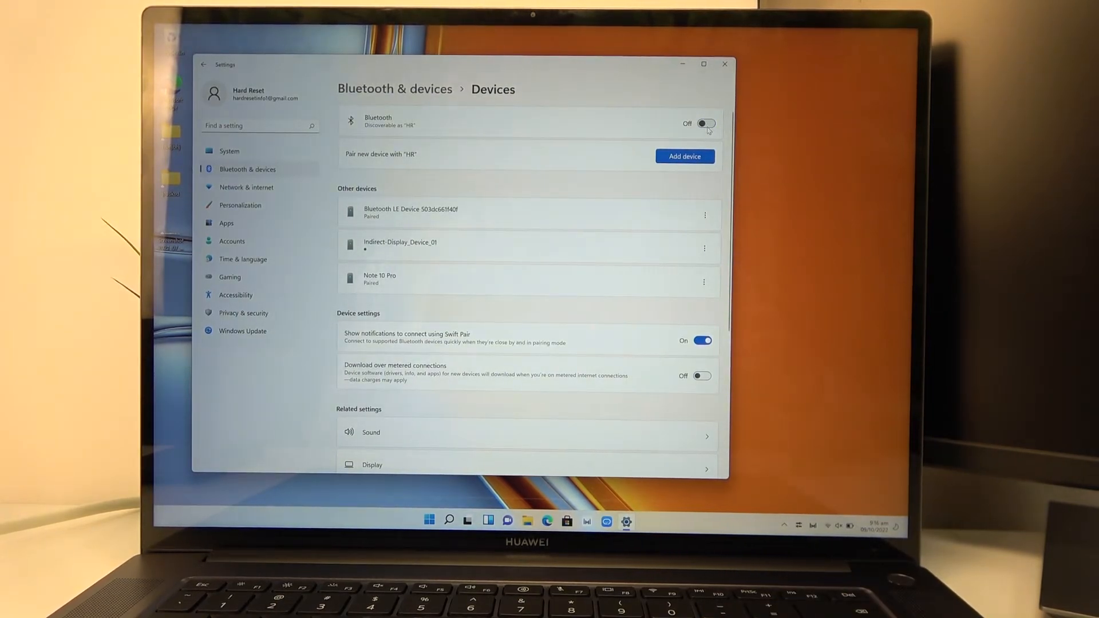